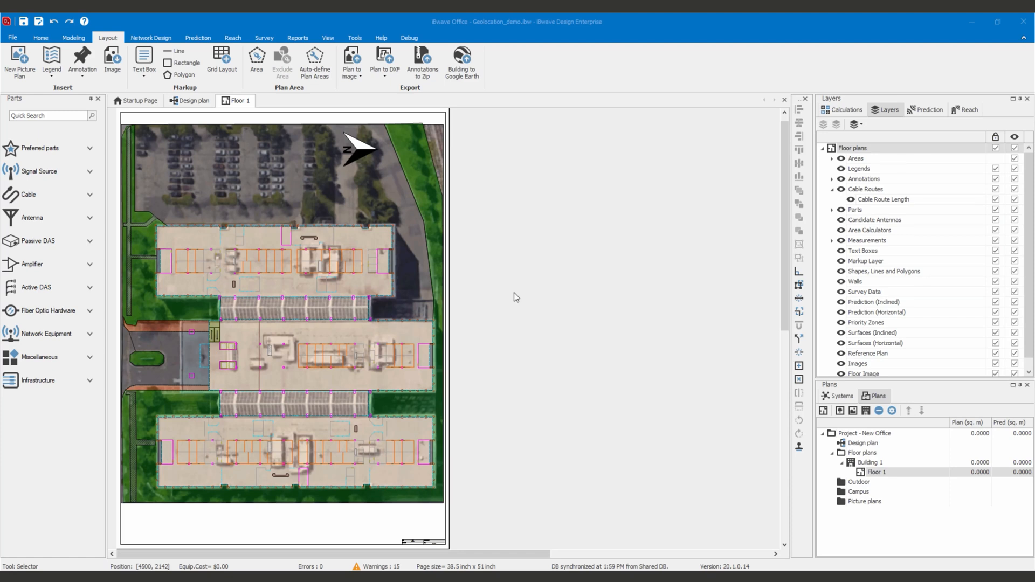
pyautogui.moveTo(507, 294)
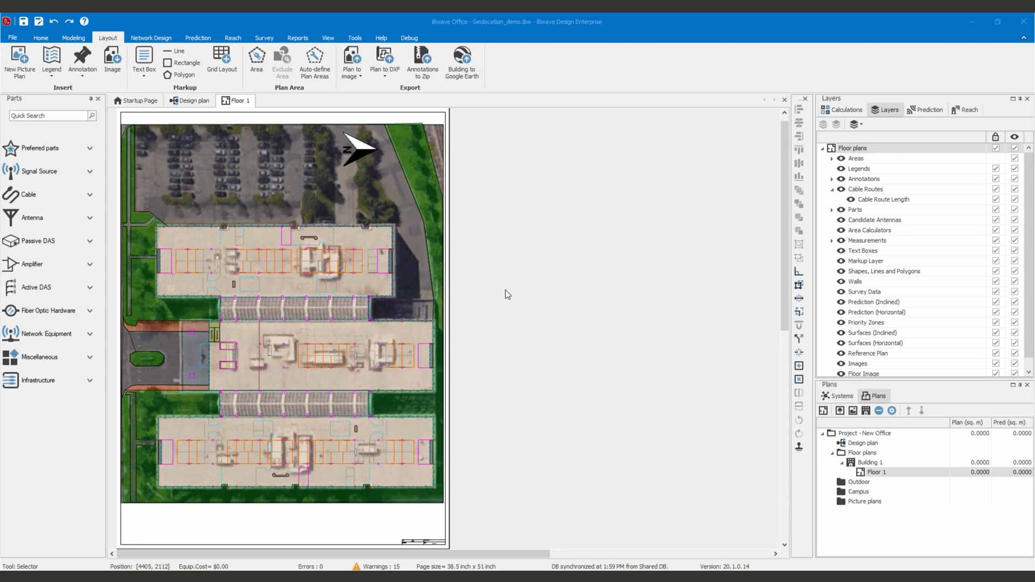
pyautogui.moveTo(503, 294)
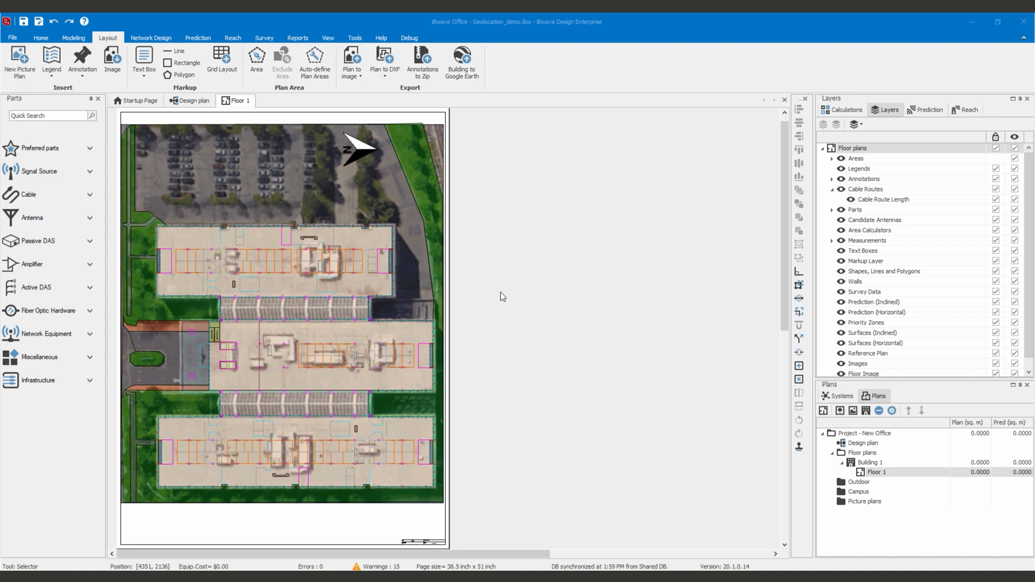
pyautogui.moveTo(260, 187)
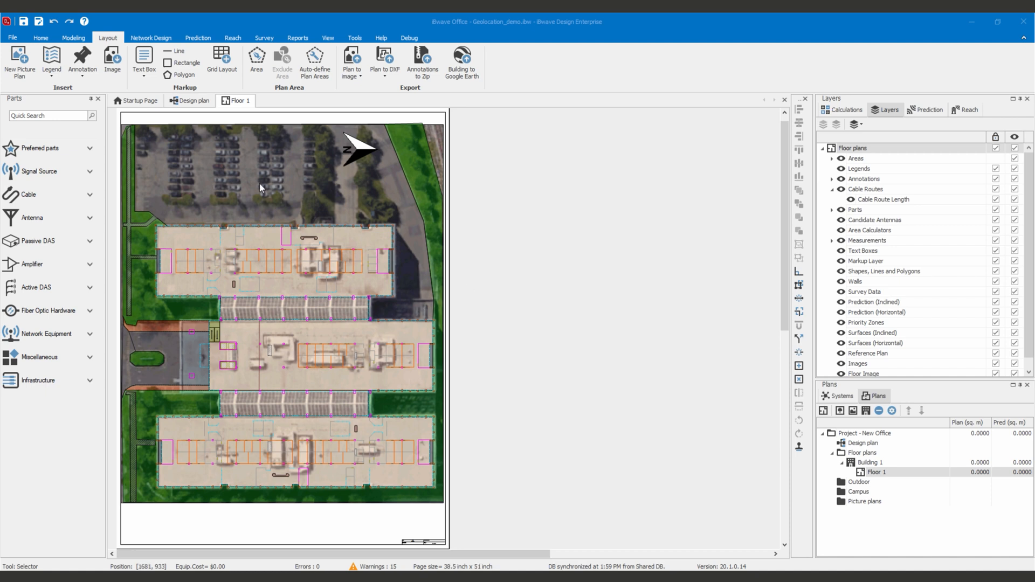
pyautogui.moveTo(323, 228)
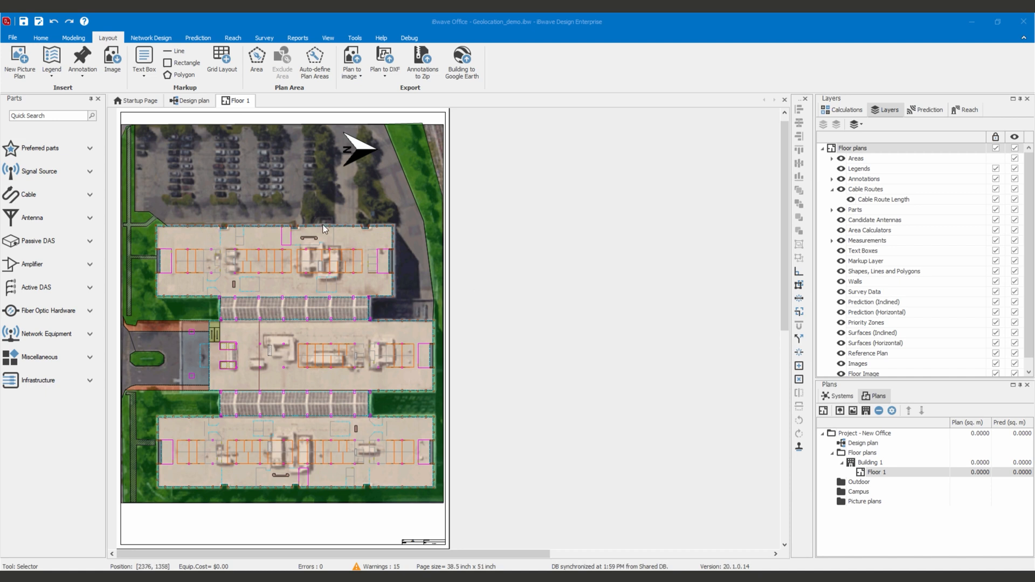
pyautogui.moveTo(208, 358)
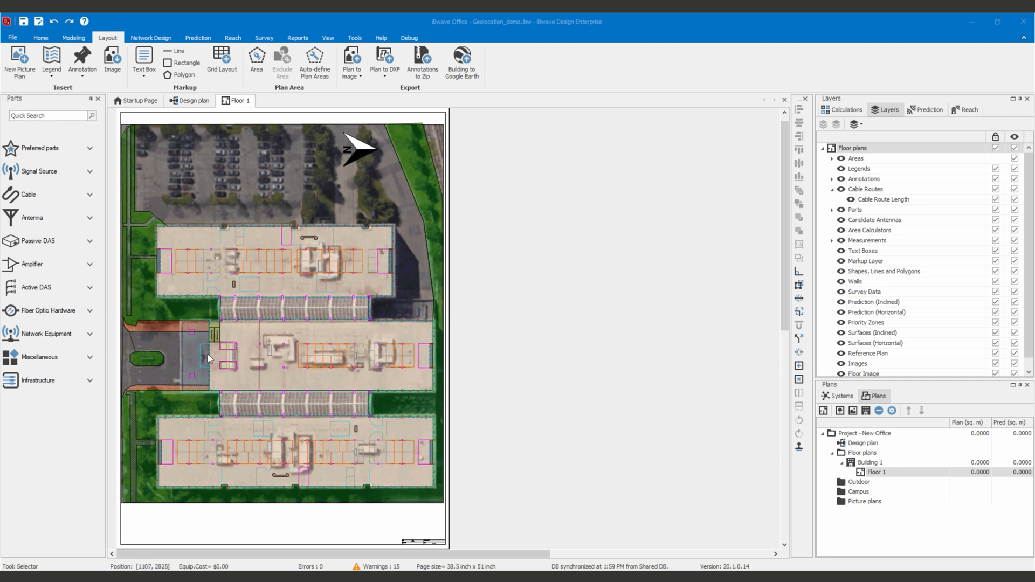
pyautogui.moveTo(360, 161)
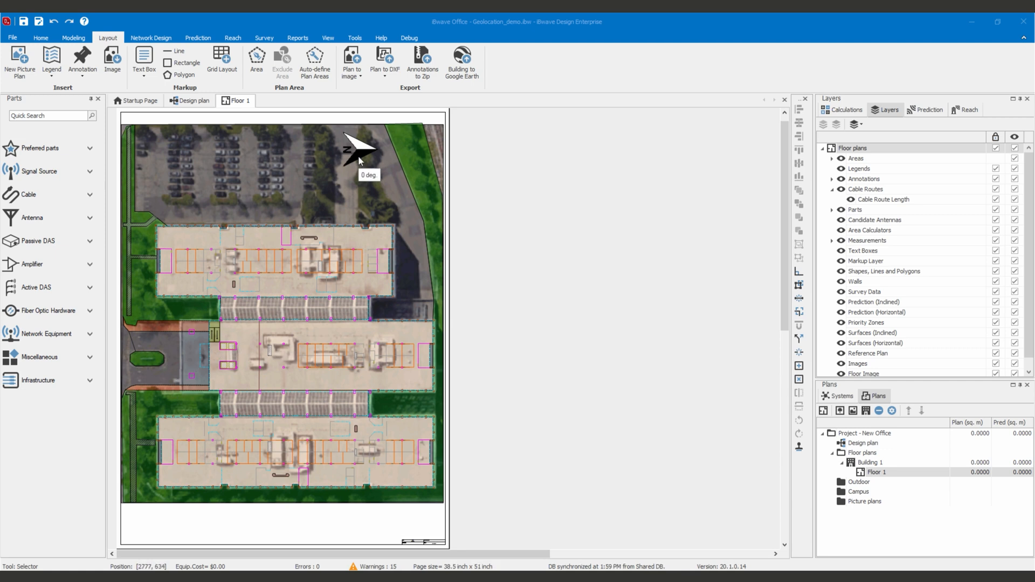
# Review the building and Floor 1 plan properties in iBwave without changing them
pyautogui.doubleClick(869, 463)
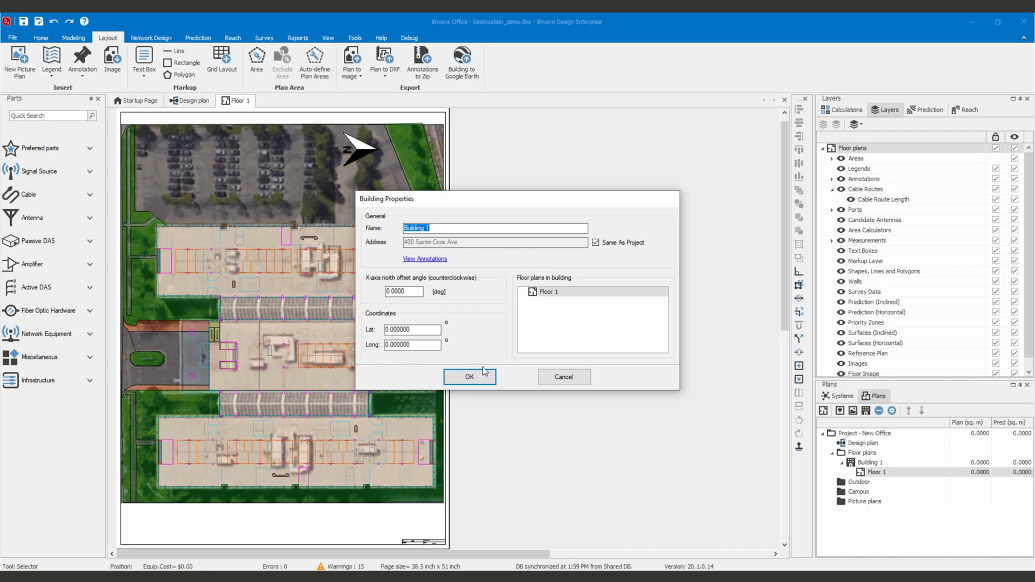
pyautogui.click(469, 377)
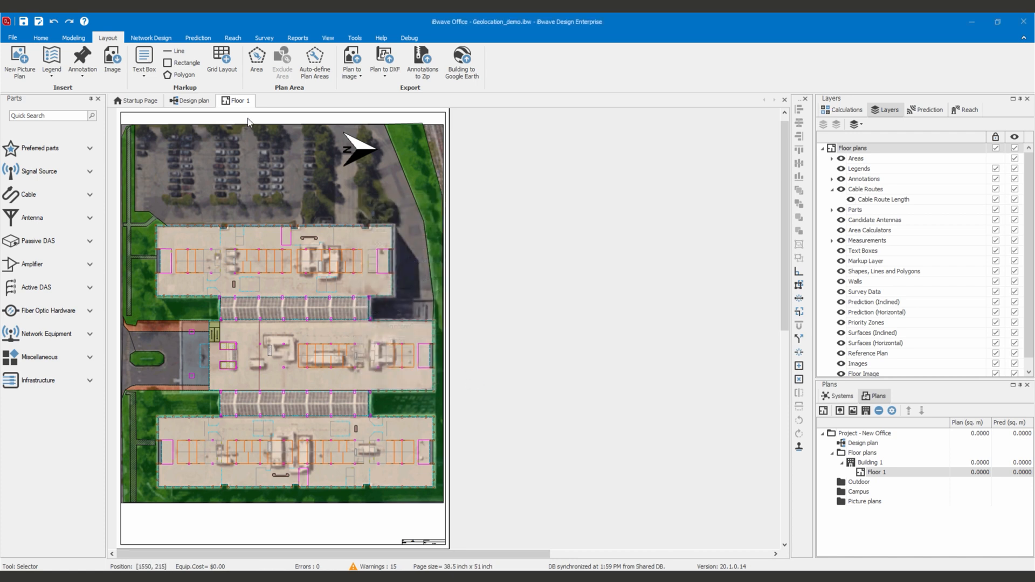
pyautogui.rightClick(236, 100)
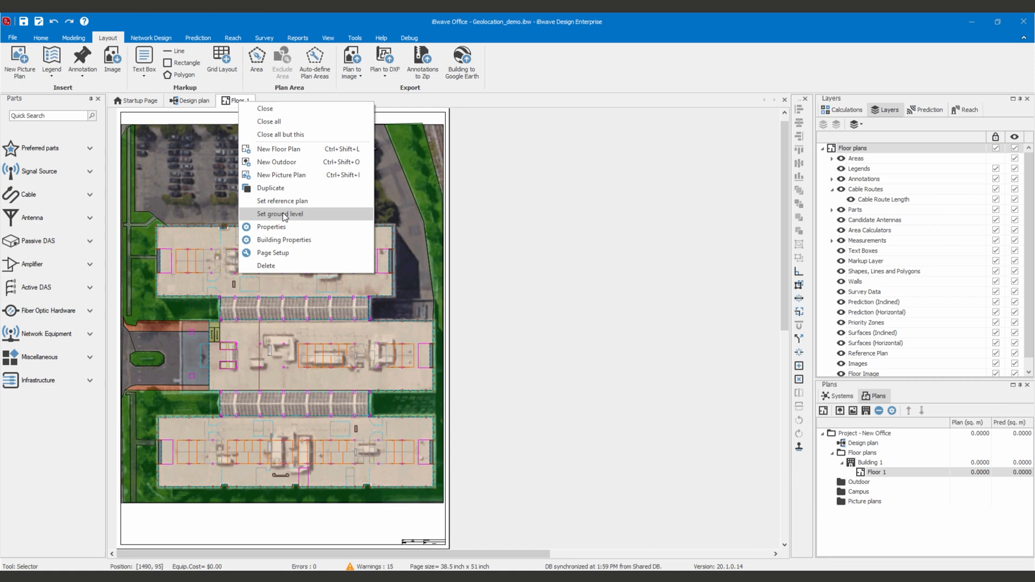
pyautogui.click(270, 226)
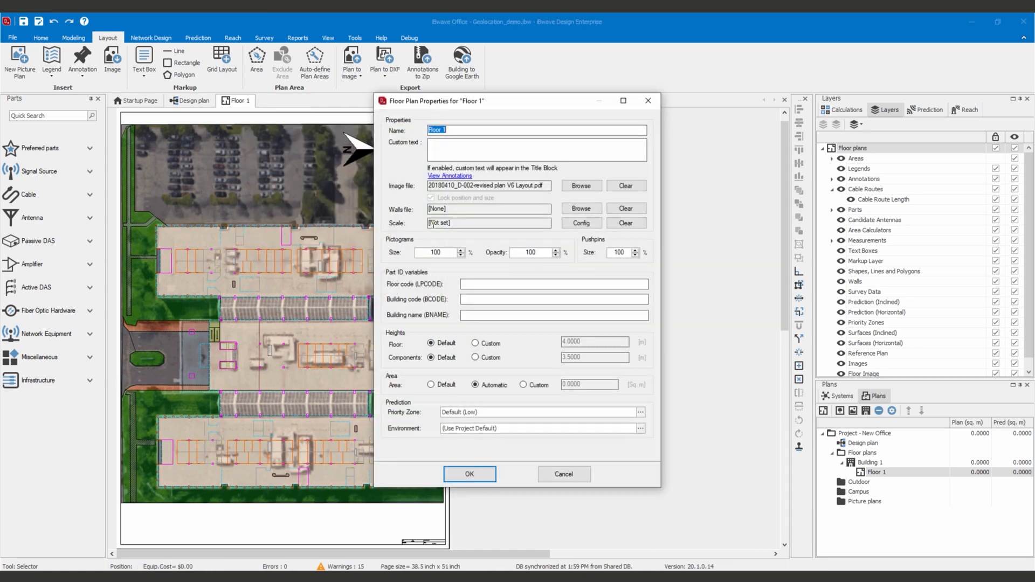
pyautogui.moveTo(404, 228)
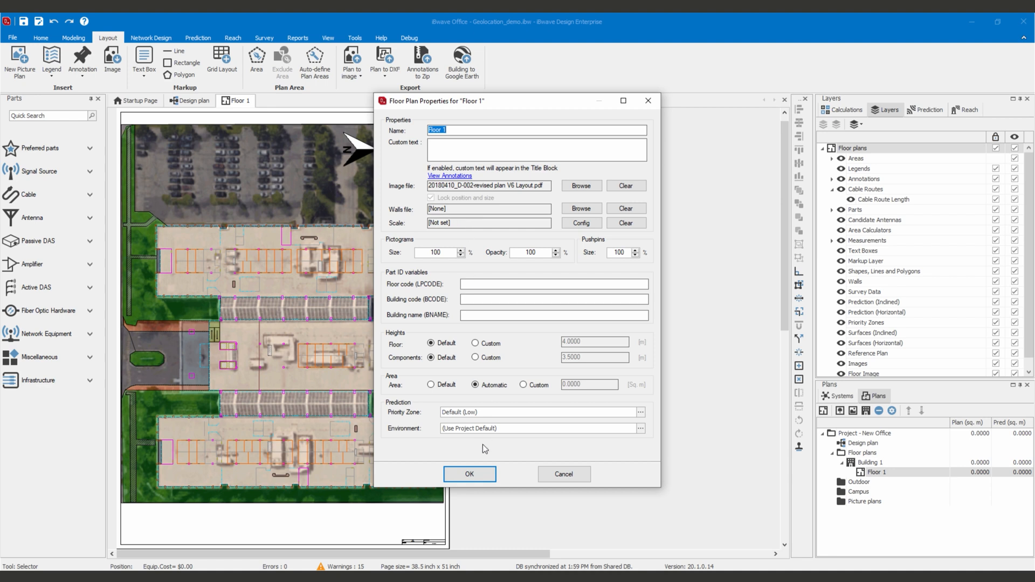
pyautogui.click(469, 474)
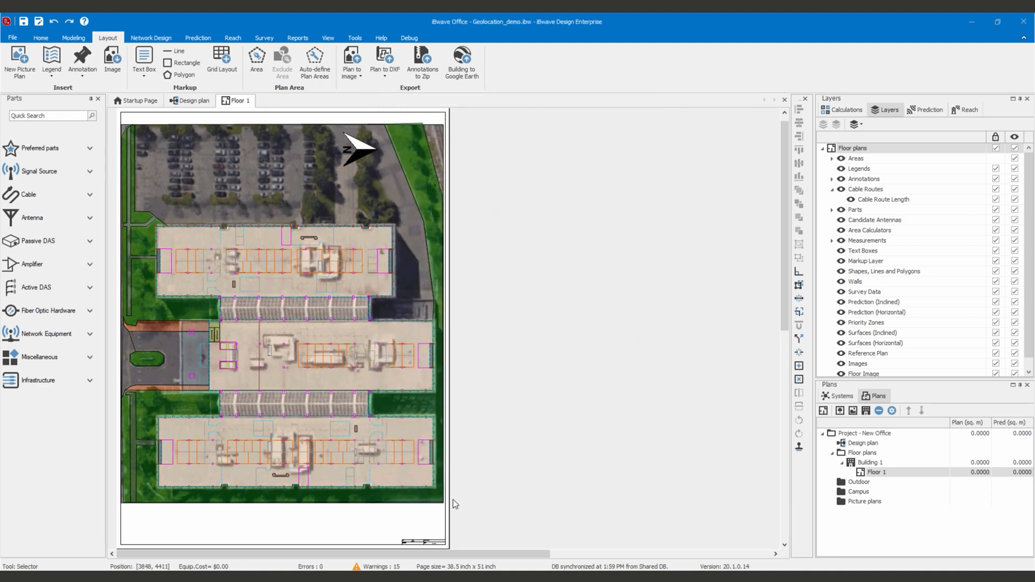
# In Google Earth Pro, start a Ruler line measurement along the building's top edge
pyautogui.click(461, 63)
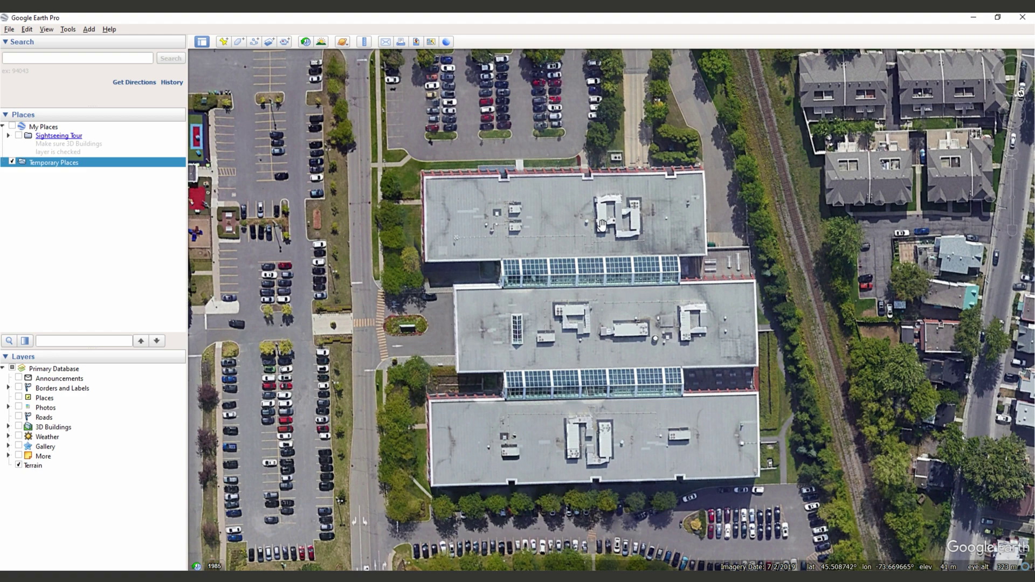
pyautogui.moveTo(378, 62)
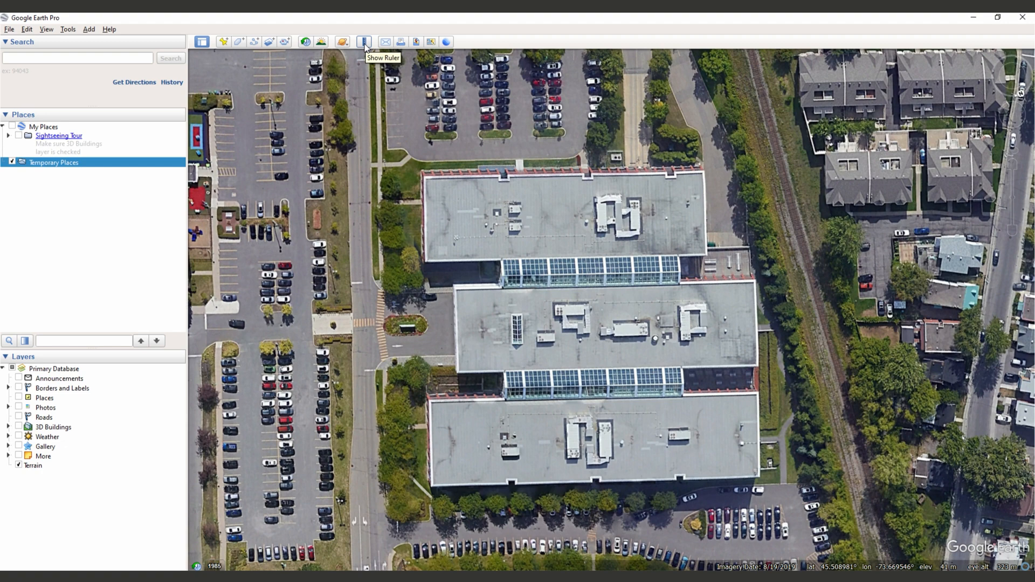
pyautogui.click(363, 42)
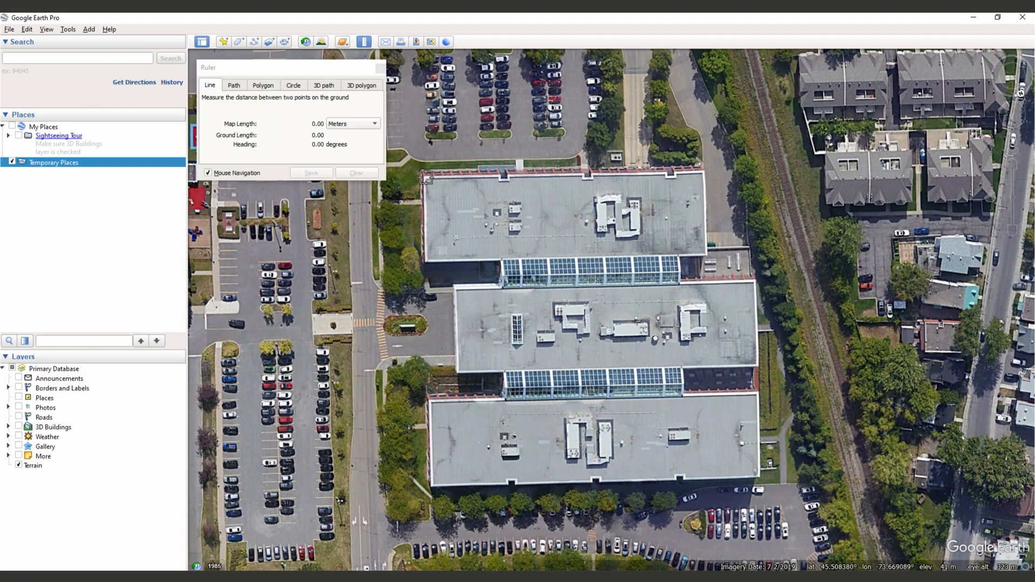
pyautogui.click(694, 192)
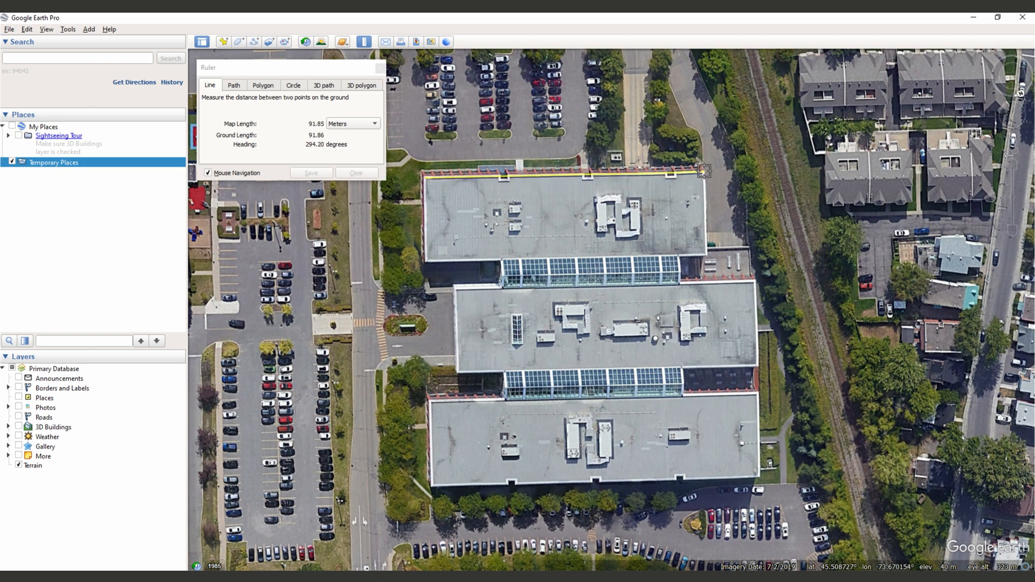
pyautogui.moveTo(705, 176)
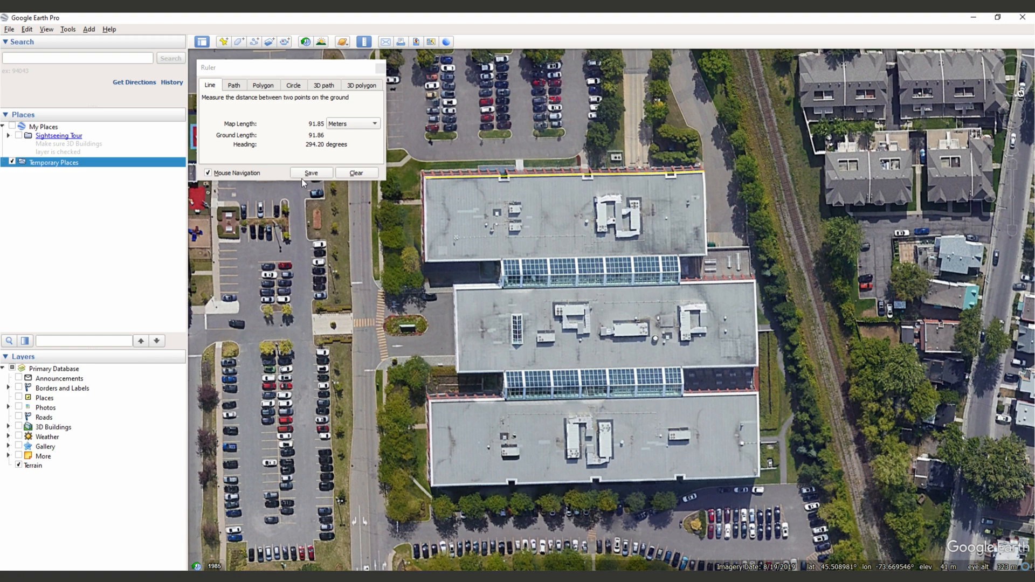
# Keep the measured line as a path named 'Scale'
pyautogui.click(310, 173)
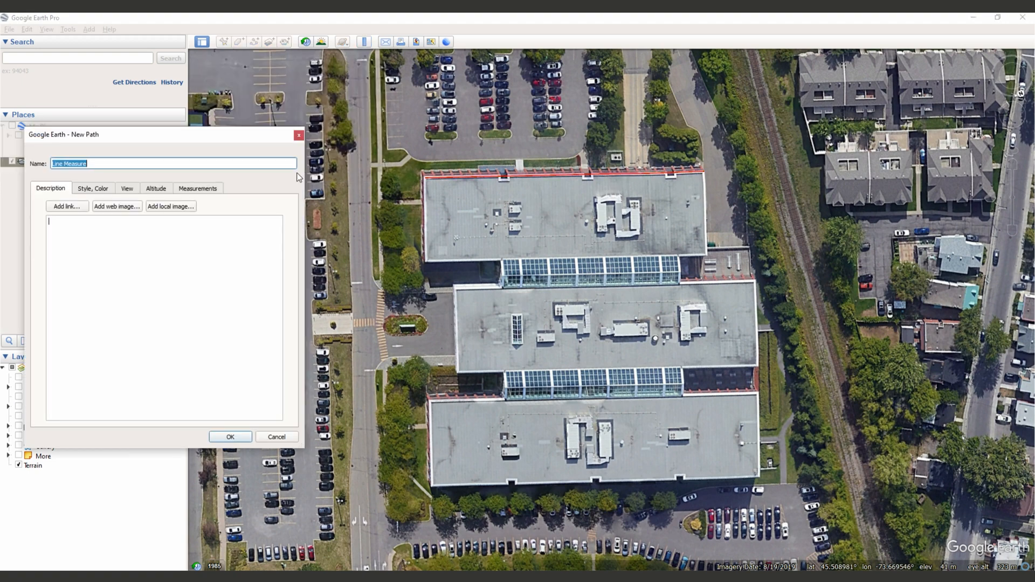
pyautogui.write('Scale')
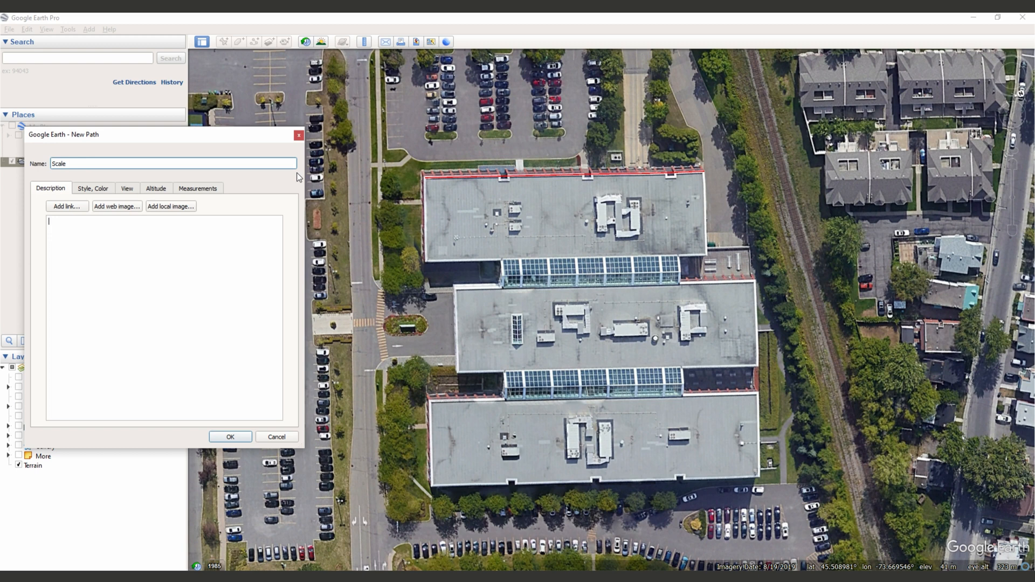
pyautogui.click(230, 437)
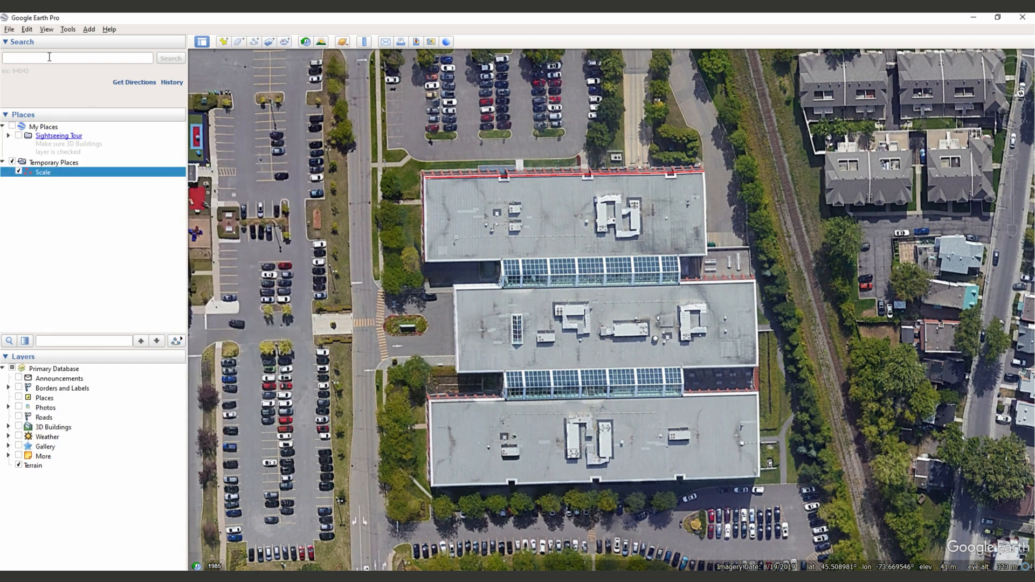
# Save the Scale place as Scale.kml in the Geolocation folder
pyautogui.click(9, 29)
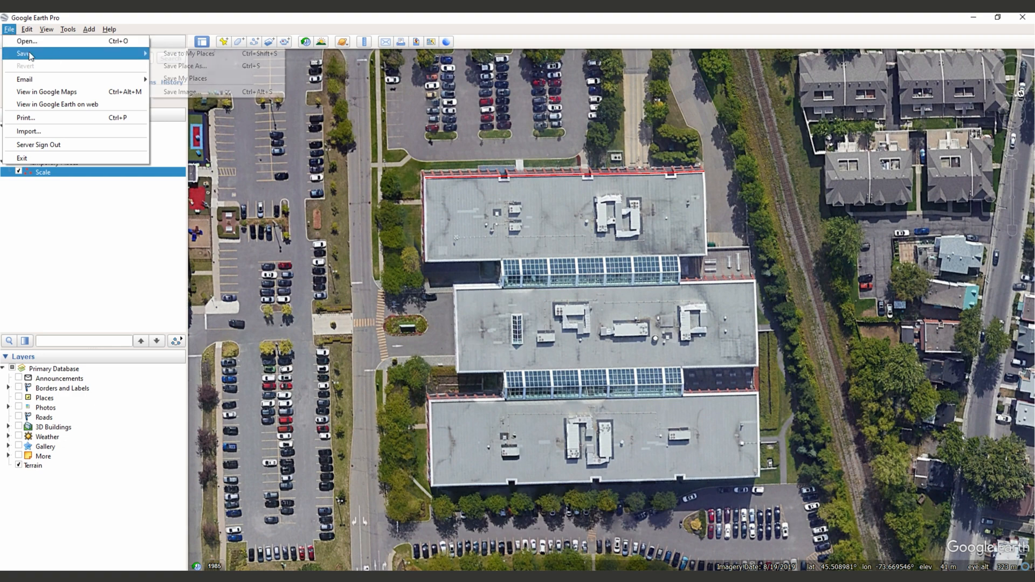
pyautogui.click(184, 66)
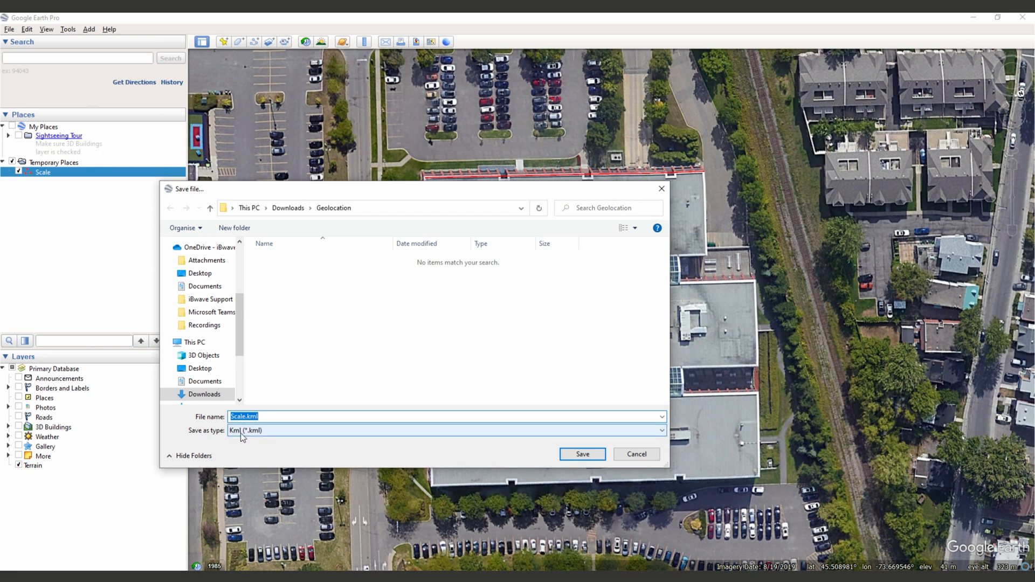
pyautogui.moveTo(253, 442)
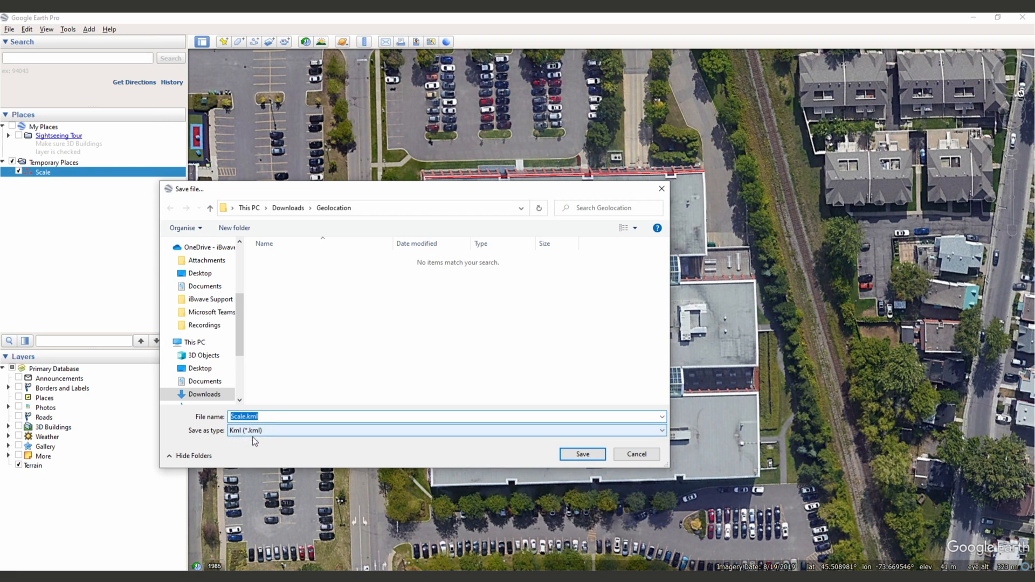
pyautogui.click(581, 454)
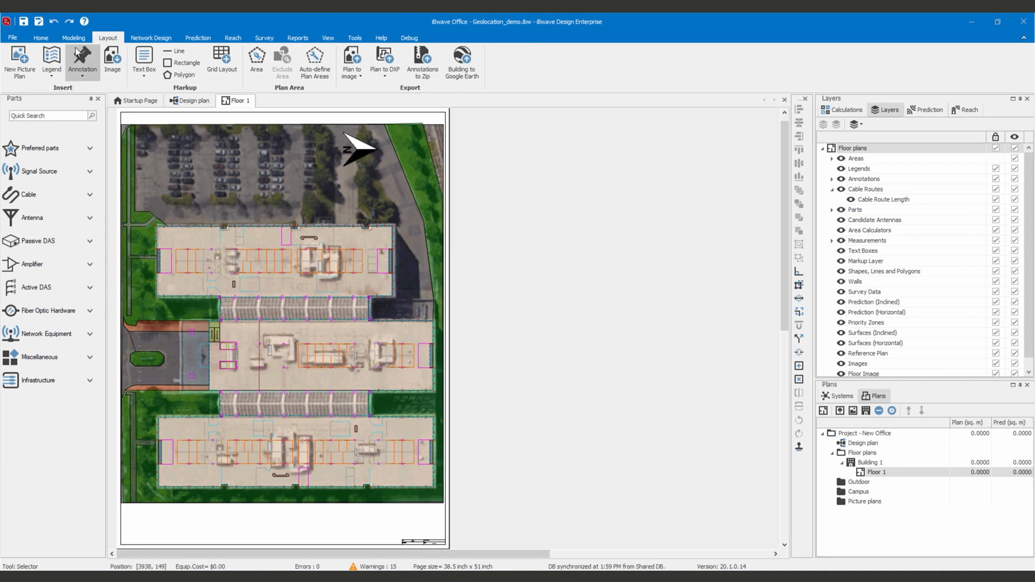
# Draw a measurement line on the Floor 1 plan with the Modeling Ruler
pyautogui.click(72, 38)
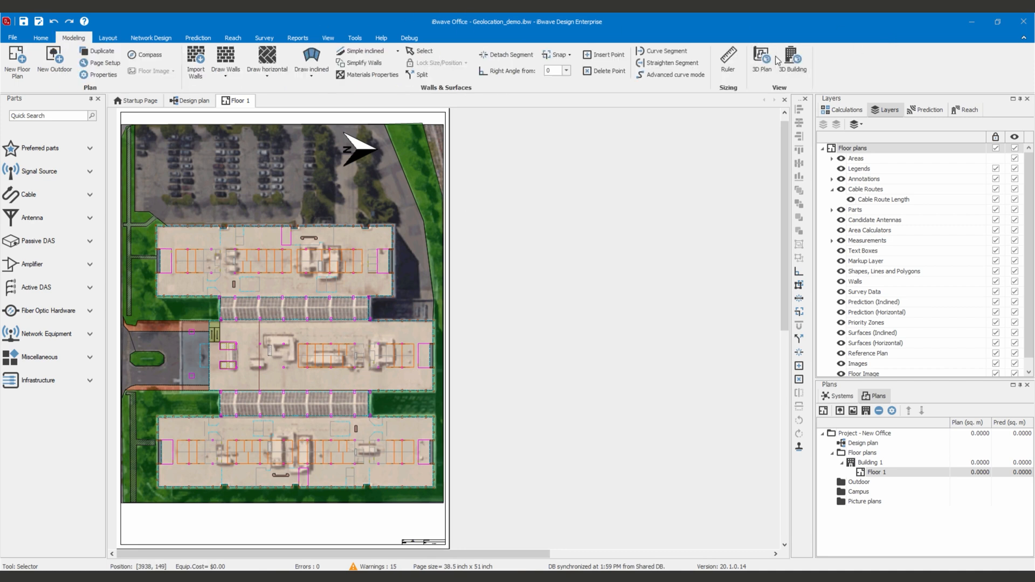
pyautogui.click(727, 60)
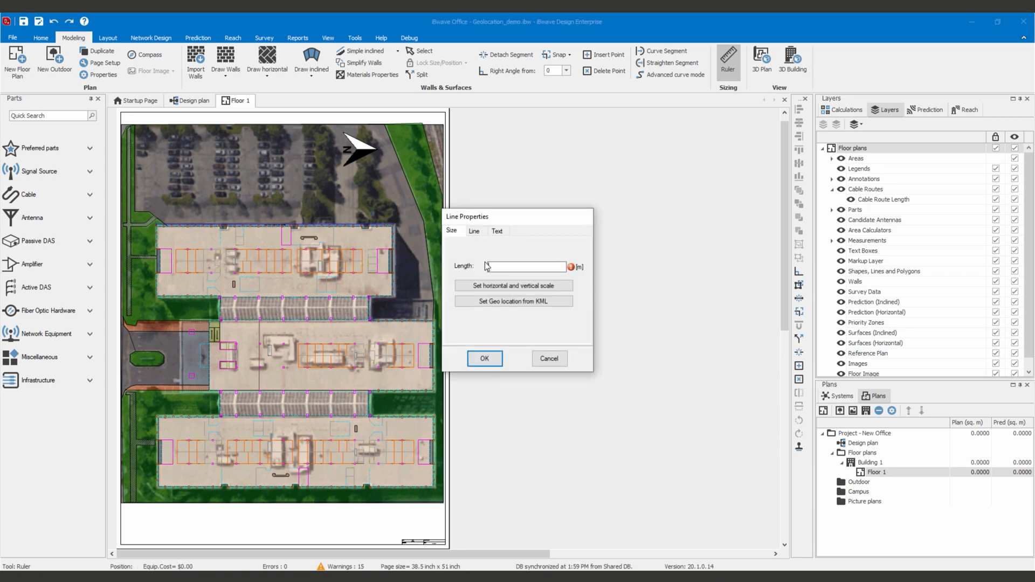
pyautogui.moveTo(483, 300)
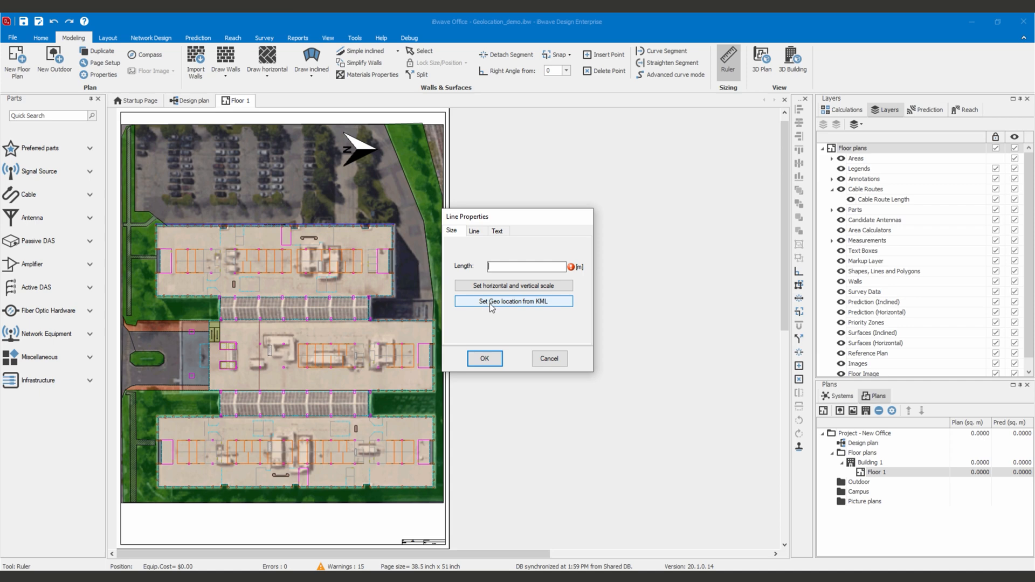
# Set the line's geolocation from Downloads\Geolocation\Scale.kml, importing scale, position and angle (91.8474 m)
pyautogui.click(513, 301)
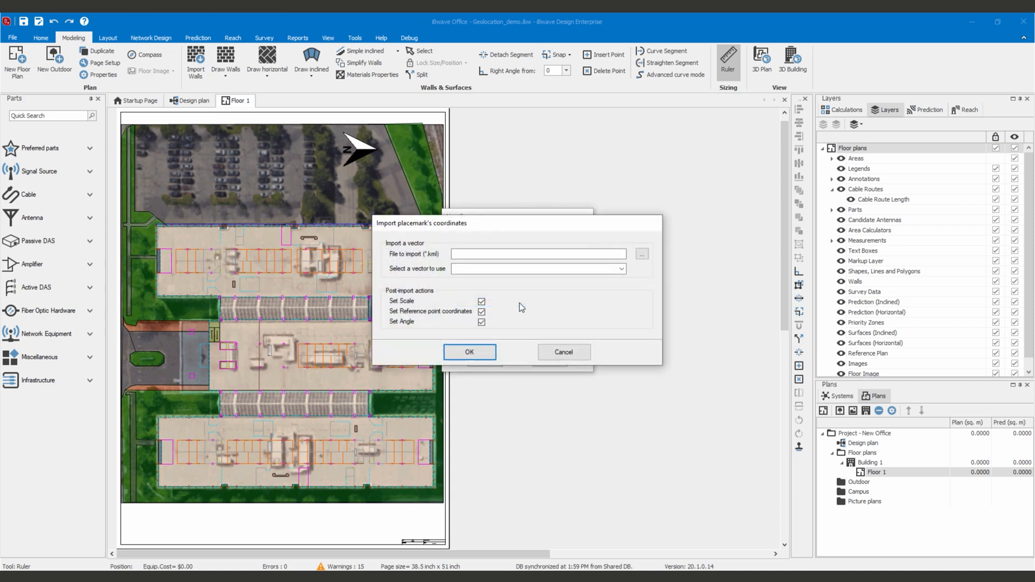
pyautogui.click(641, 253)
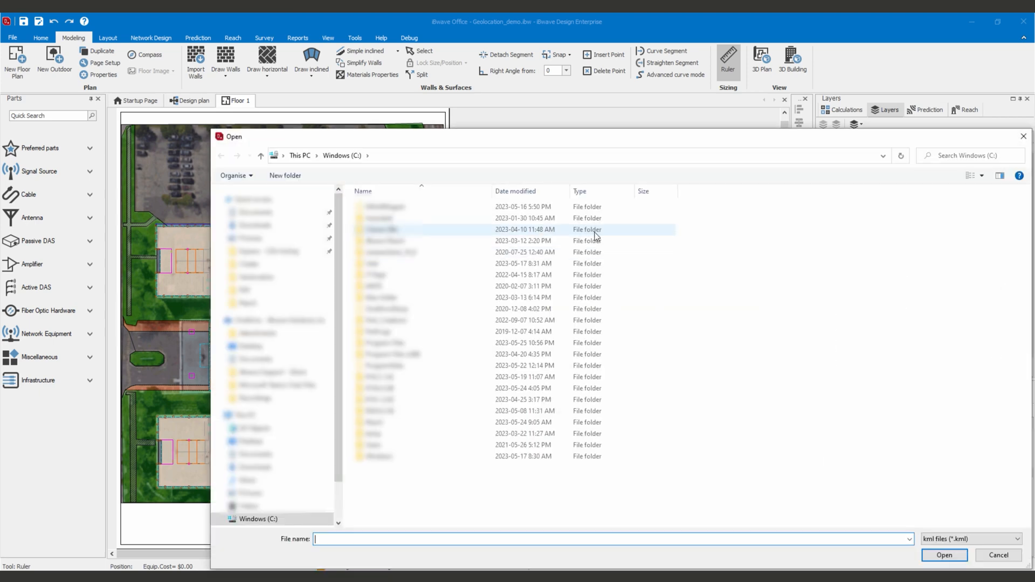
pyautogui.click(255, 226)
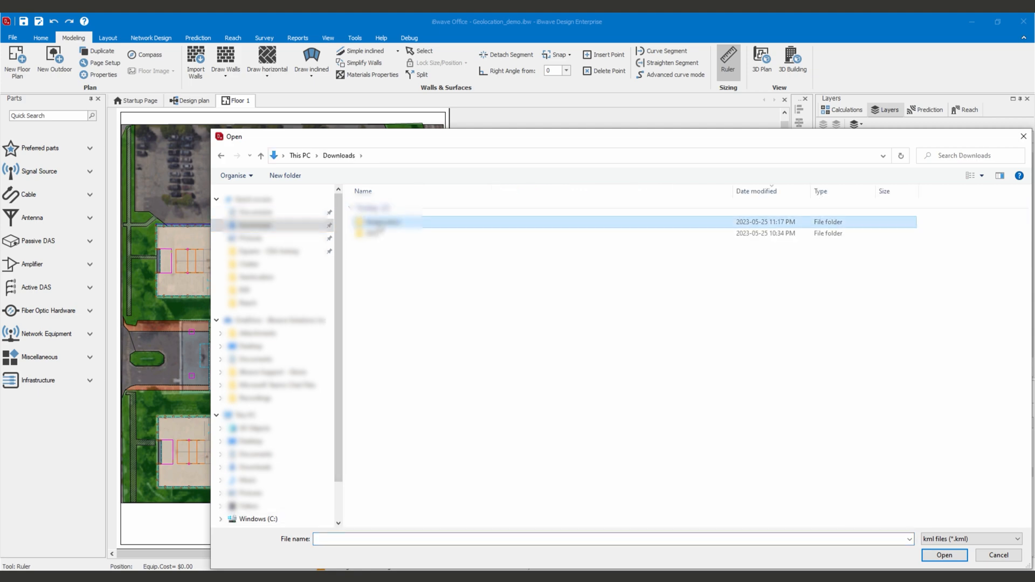
pyautogui.click(943, 554)
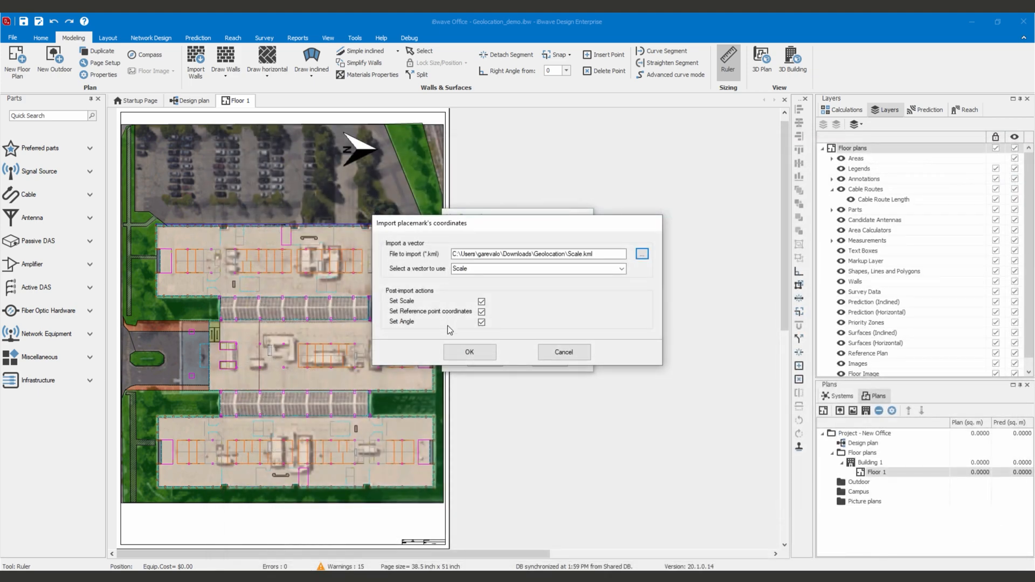
pyautogui.click(469, 352)
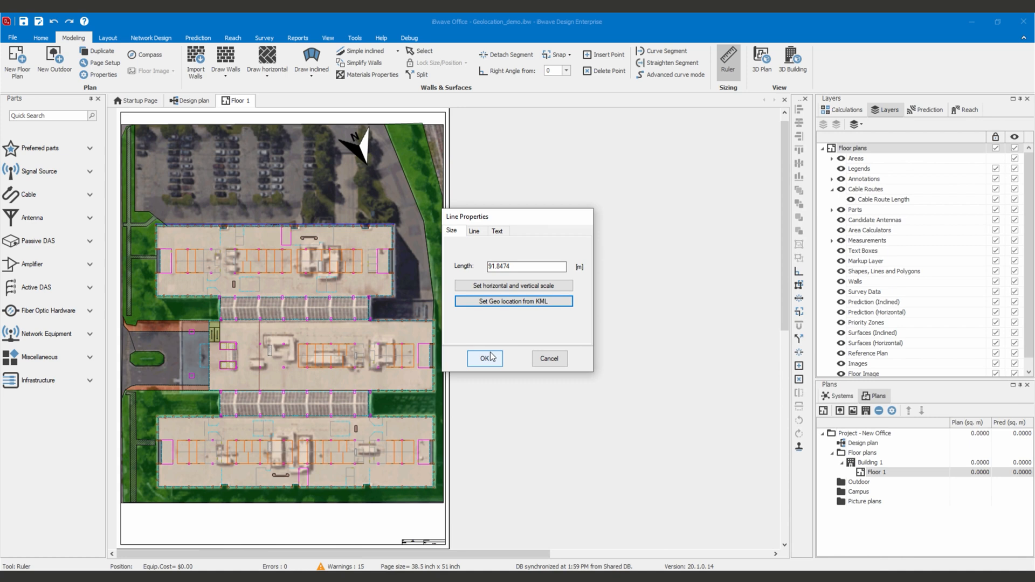
pyautogui.click(484, 358)
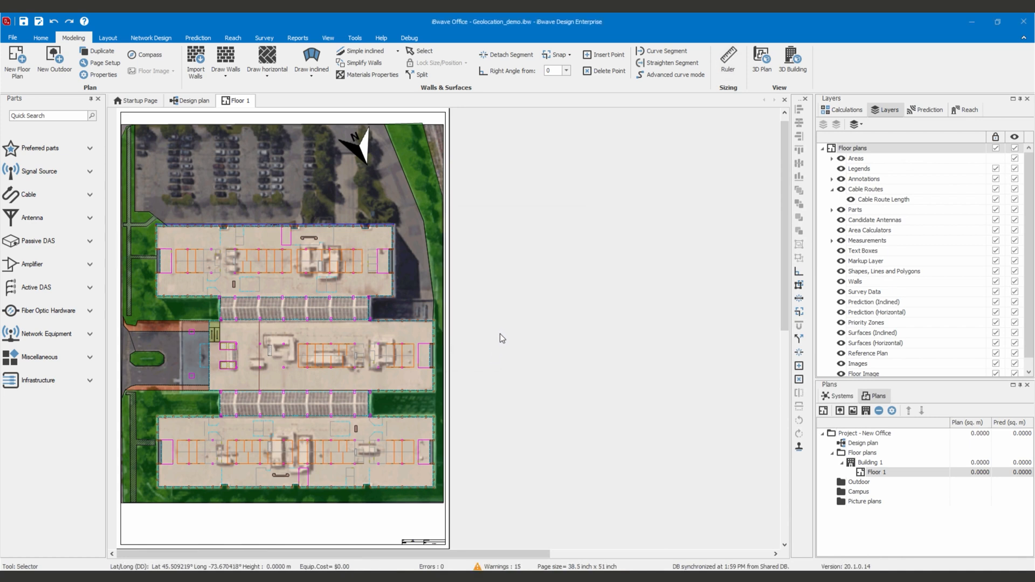
pyautogui.moveTo(371, 146)
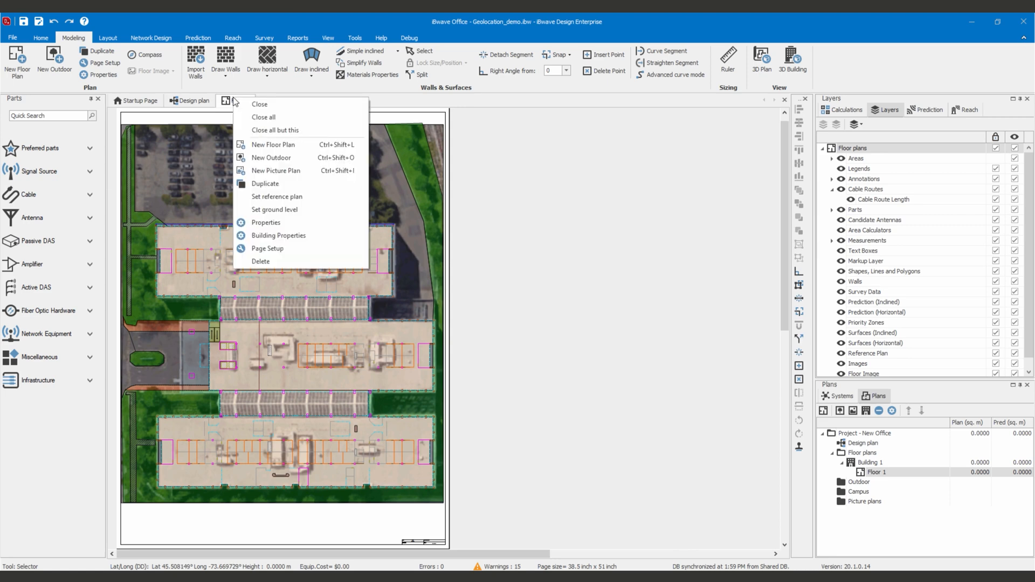
pyautogui.click(265, 222)
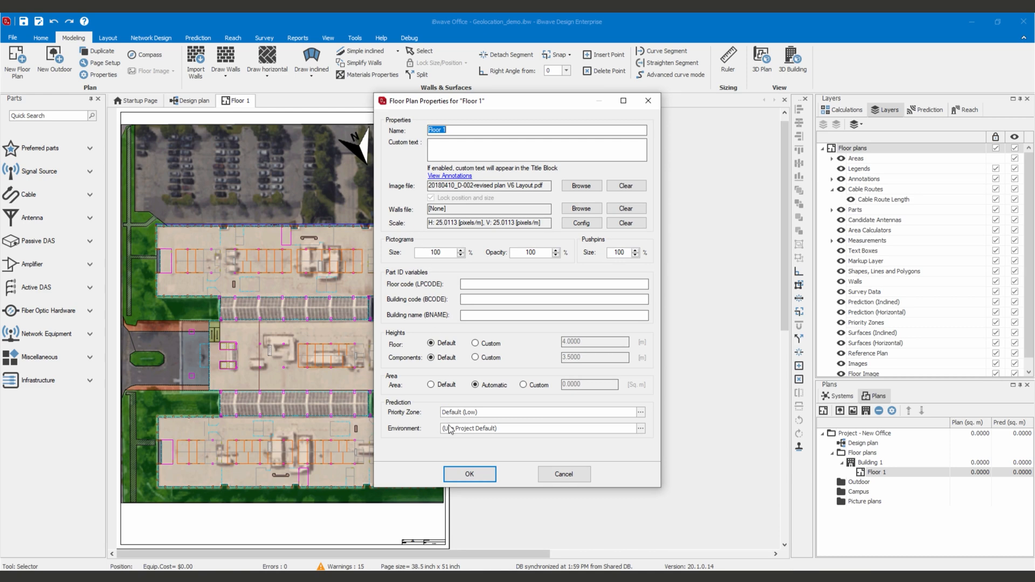
pyautogui.click(469, 474)
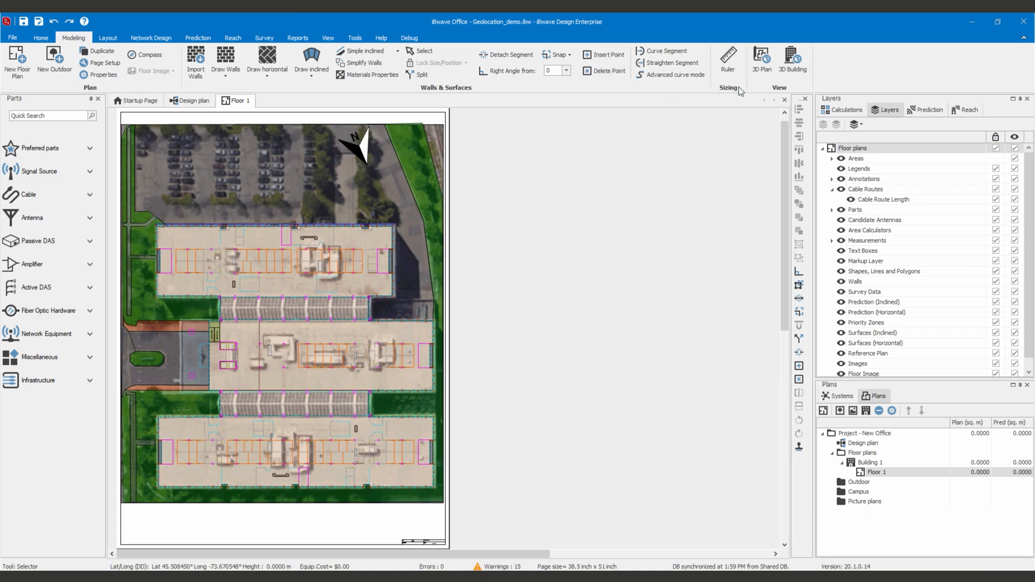
pyautogui.click(792, 59)
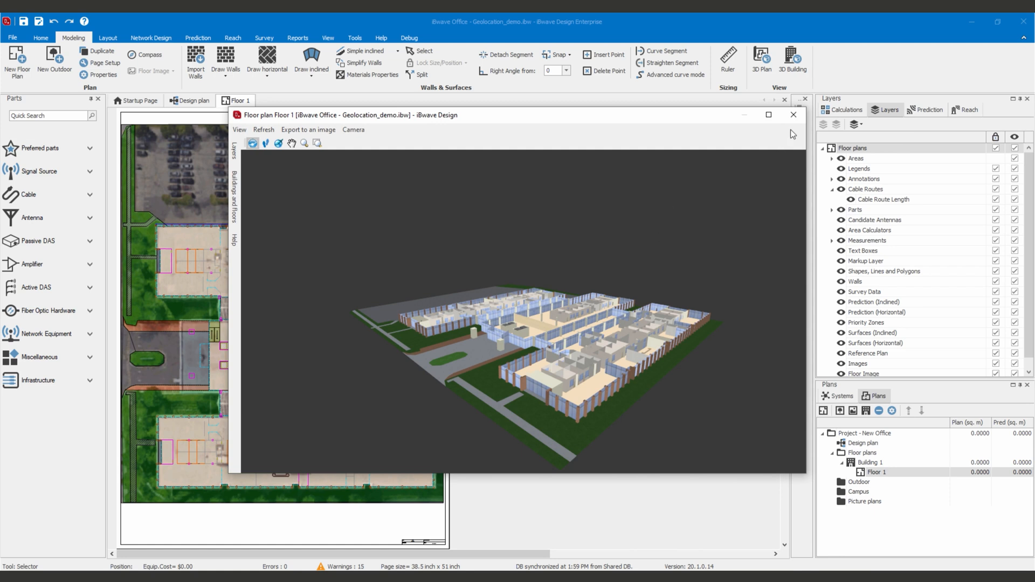
pyautogui.moveTo(705, 221)
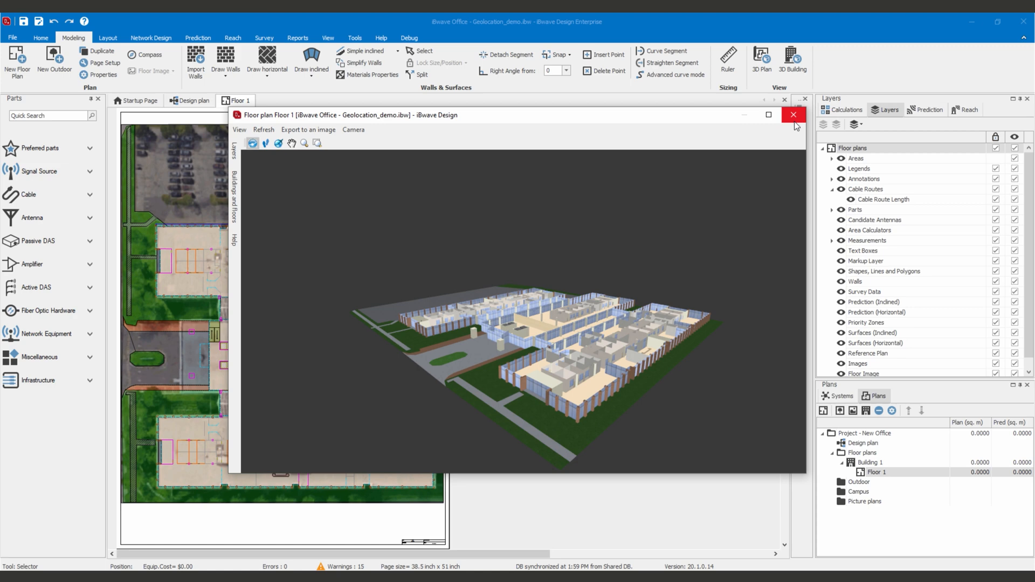
pyautogui.click(794, 115)
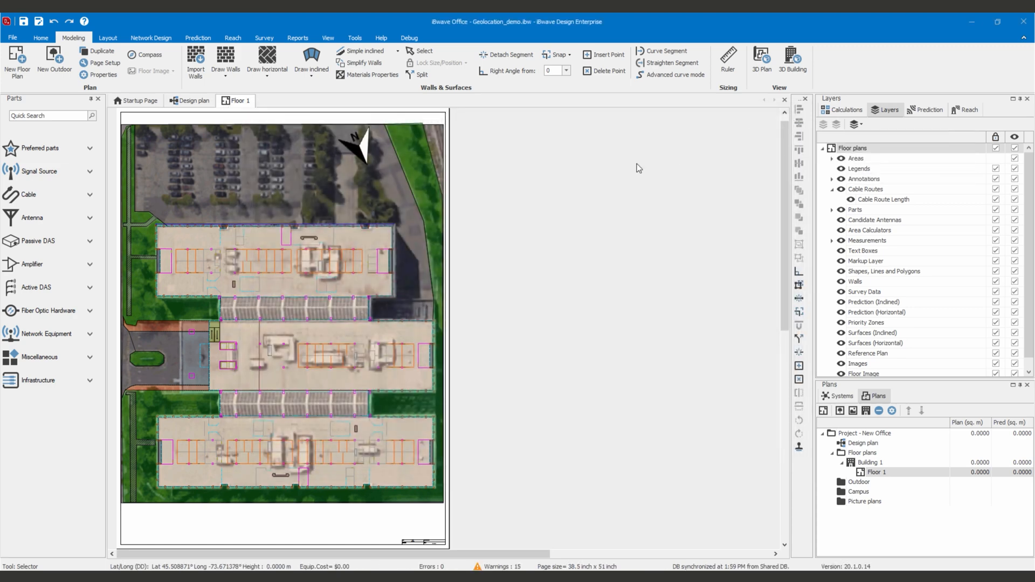
pyautogui.moveTo(403, 233)
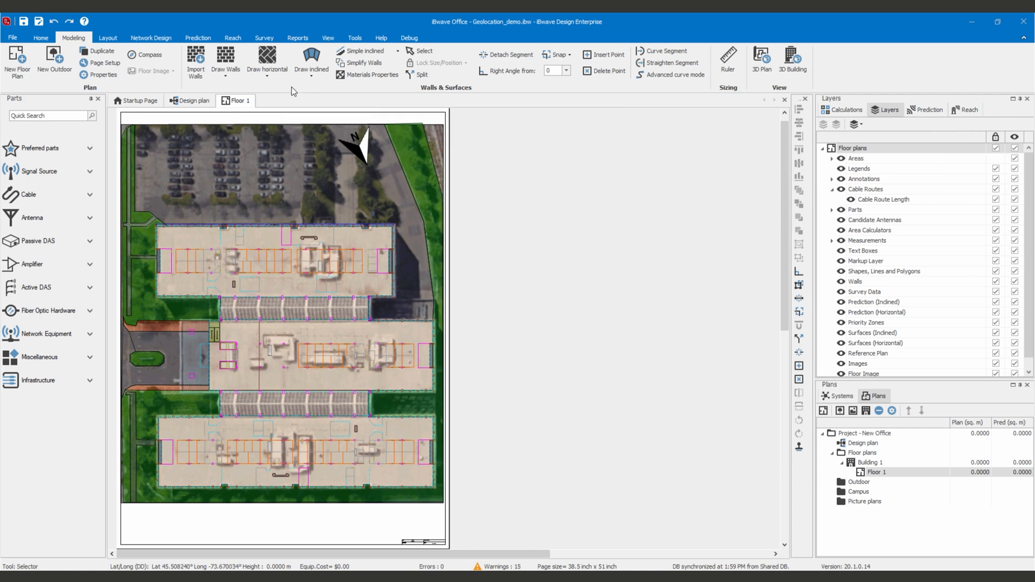
# Export the building to Google Earth as New Office.kml in Downloads\Geolocation
pyautogui.click(106, 38)
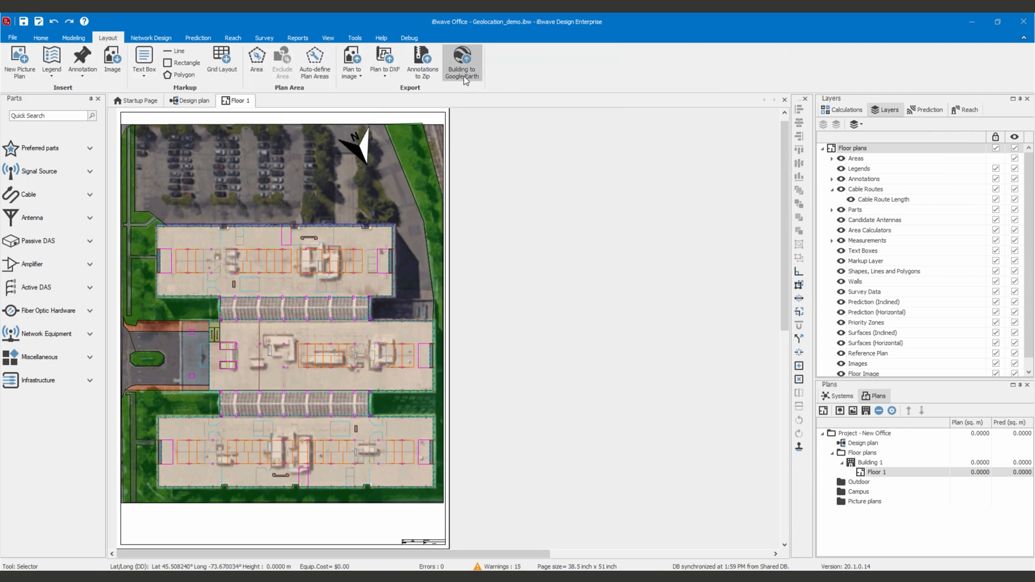
pyautogui.click(461, 59)
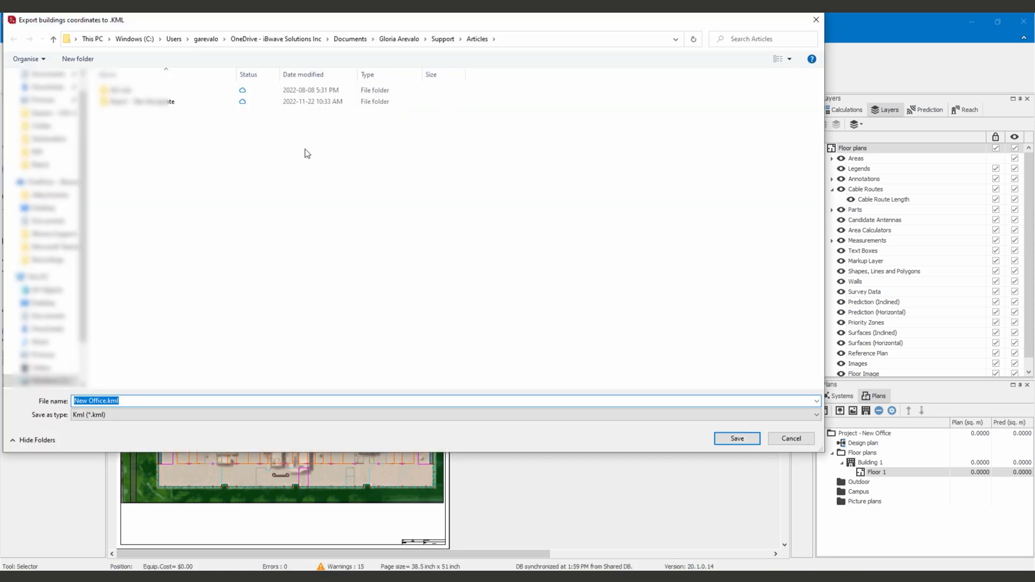
pyautogui.click(46, 86)
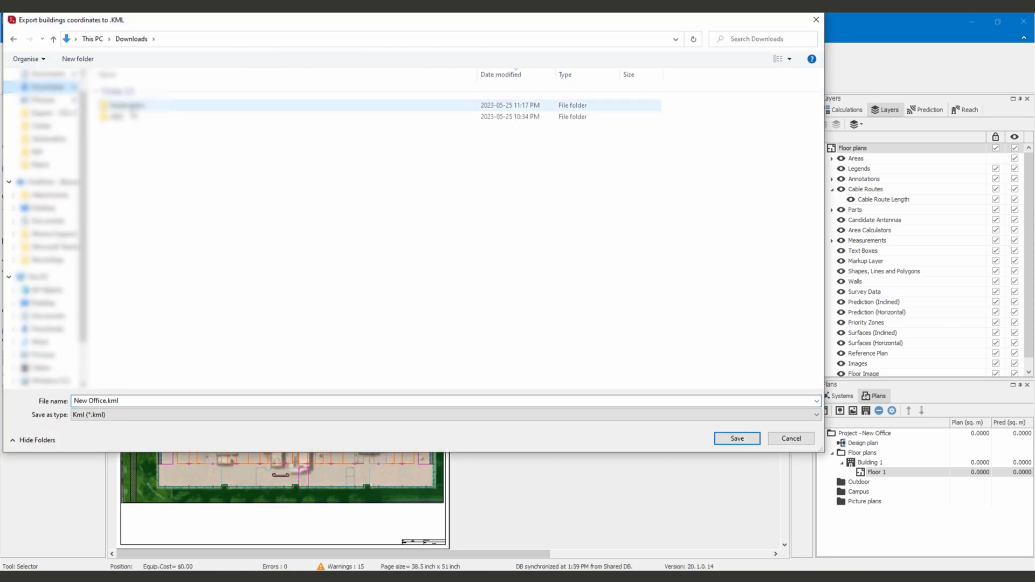
pyautogui.doubleClick(125, 105)
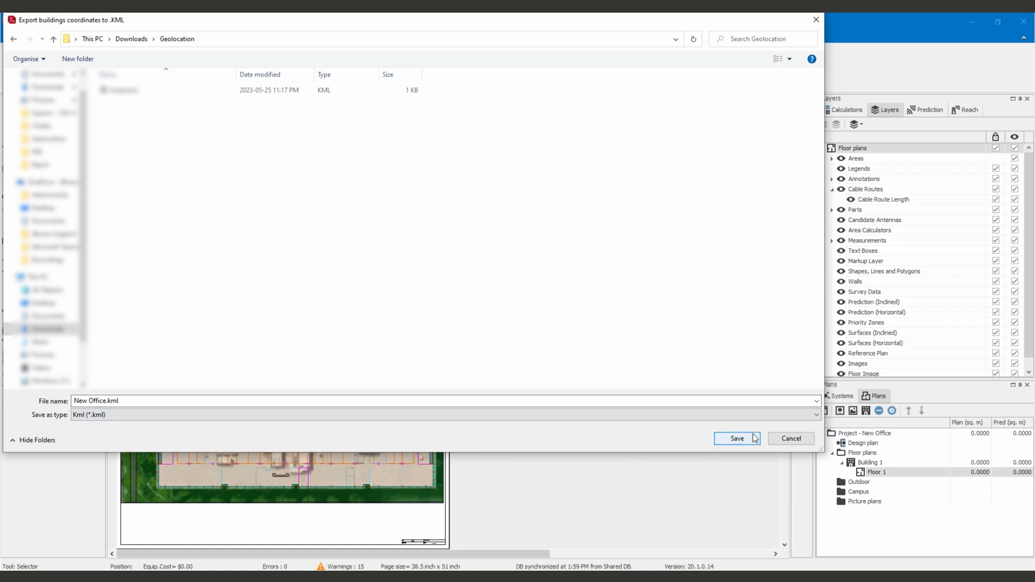
pyautogui.click(736, 439)
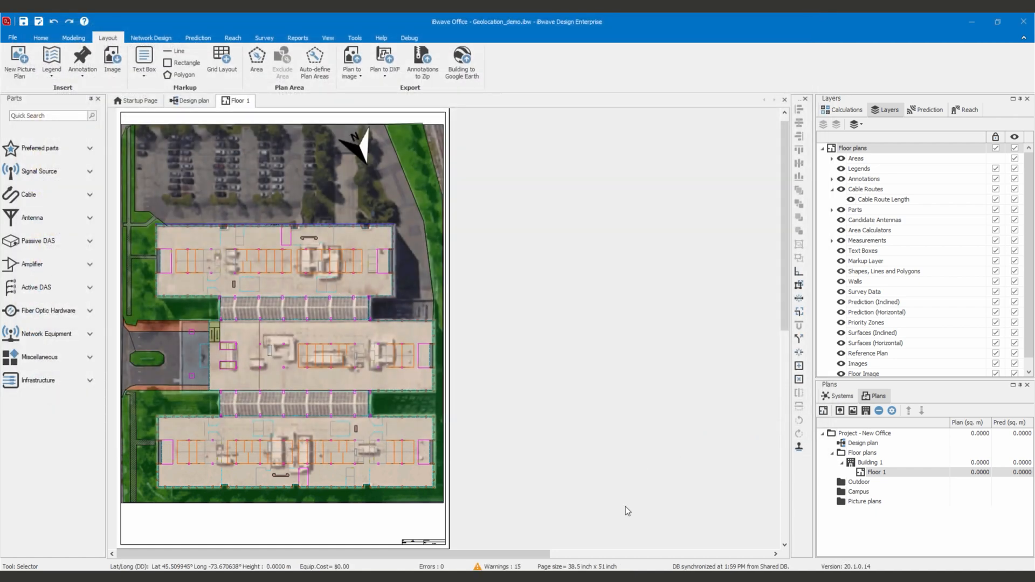
pyautogui.click(462, 59)
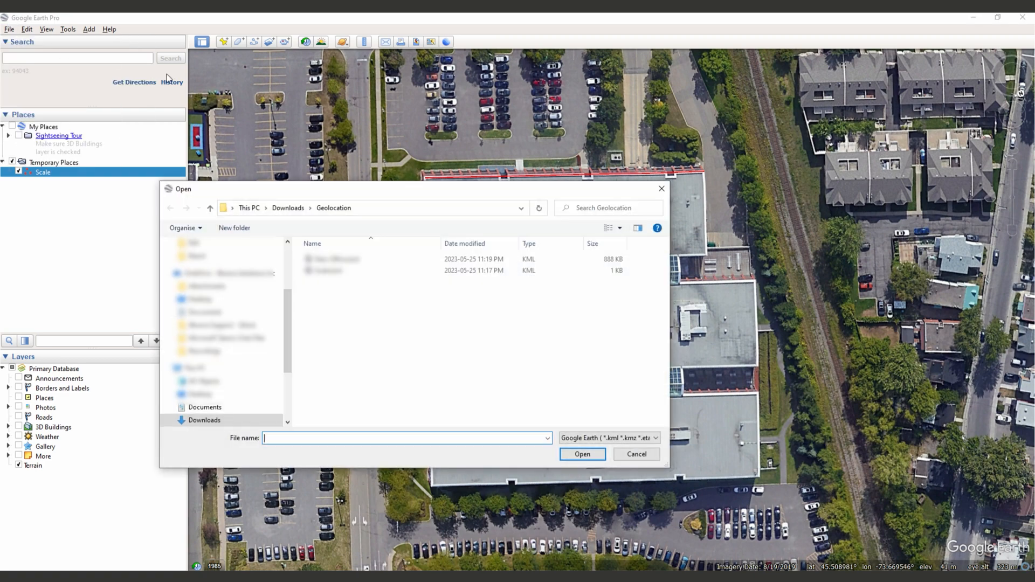
# Load New Office.kml so the iBwave buildings overlay the satellite imagery
pyautogui.click(581, 454)
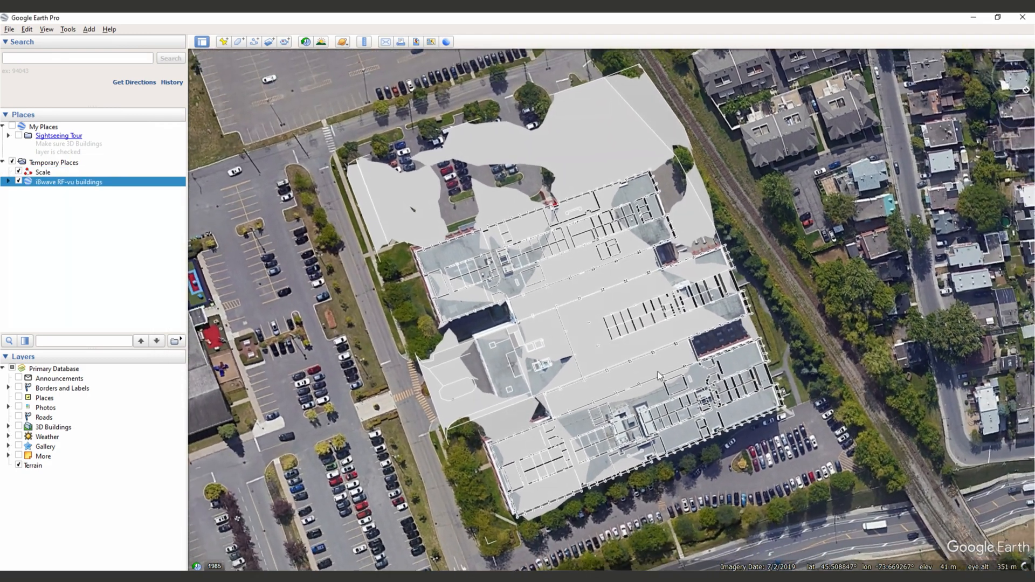